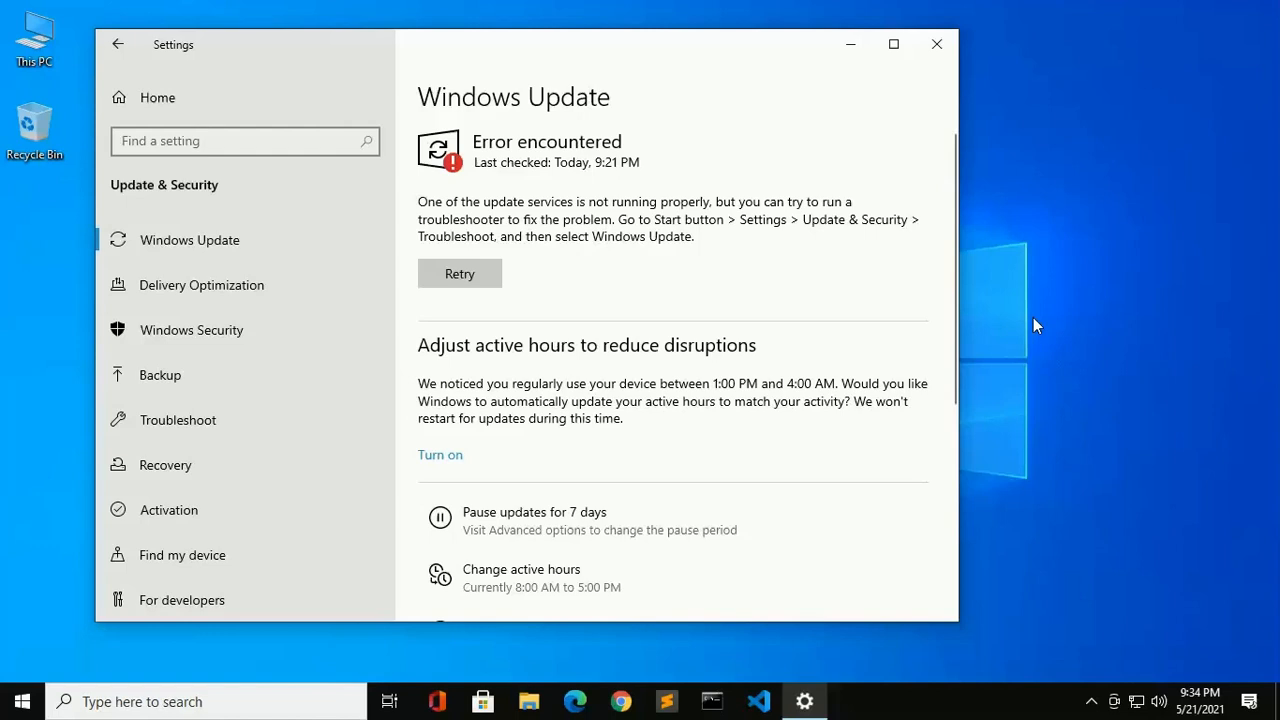
Step: Close Settings and relaunch it from the Start menu onto the home categories page
{"action": "left_click", "coordinate": [936, 44]}
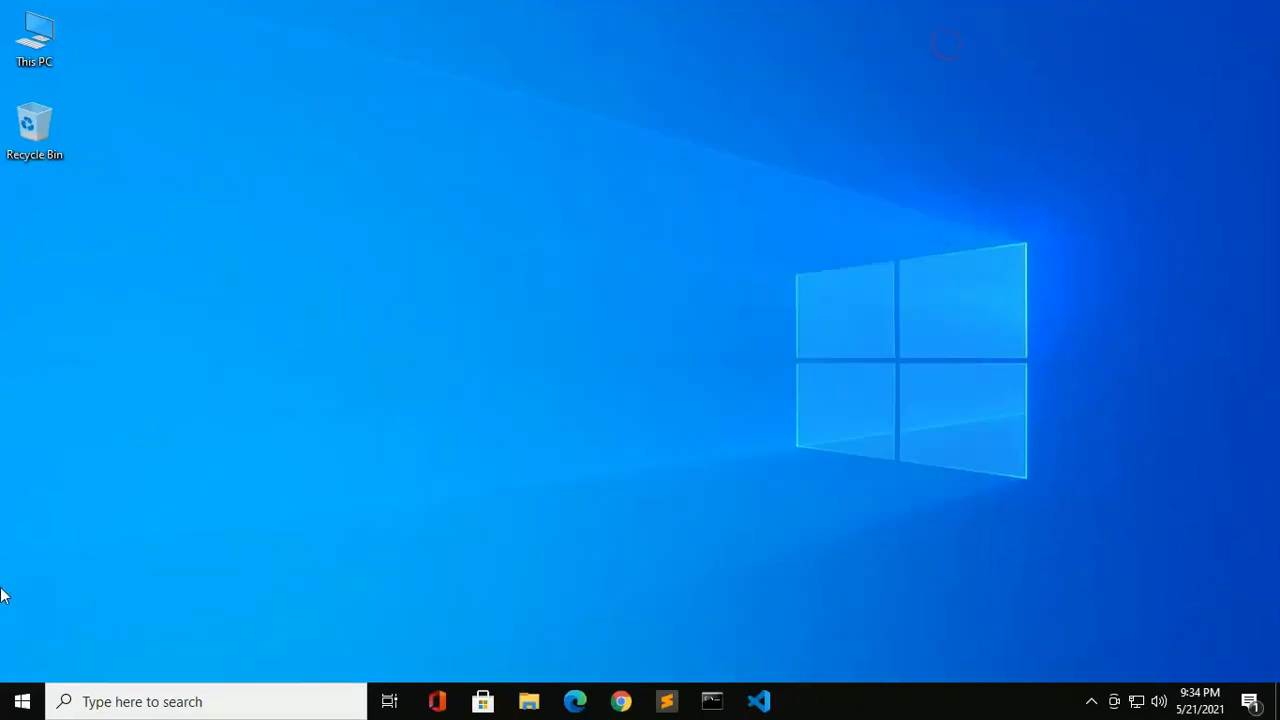
{"action": "left_click", "coordinate": [22, 701]}
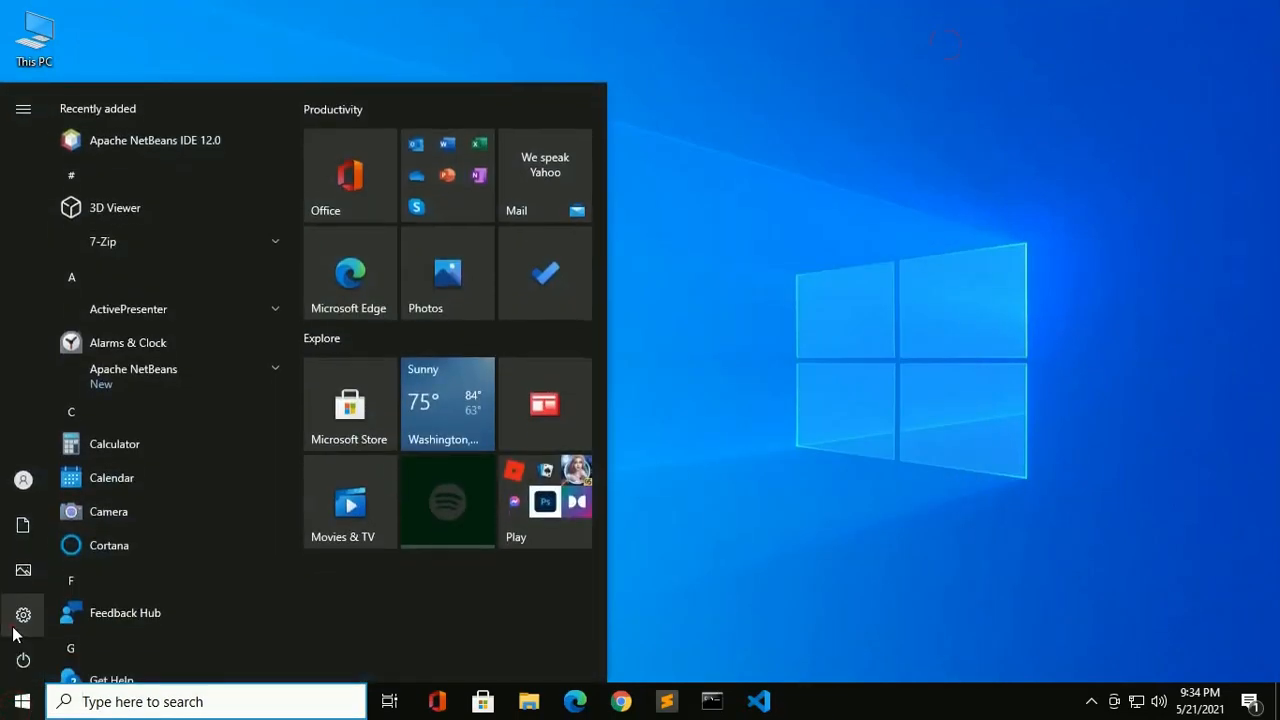
{"action": "left_click", "coordinate": [23, 614]}
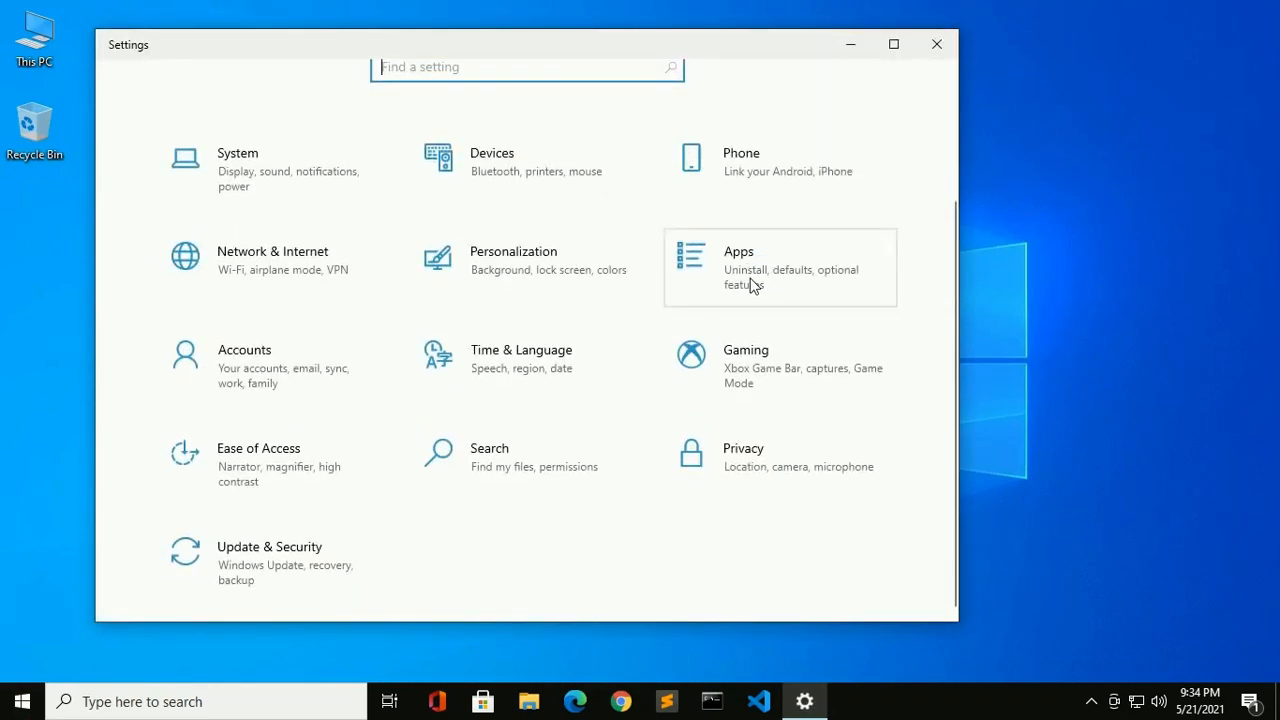
{"action": "mouse_move", "coordinate": [273, 563]}
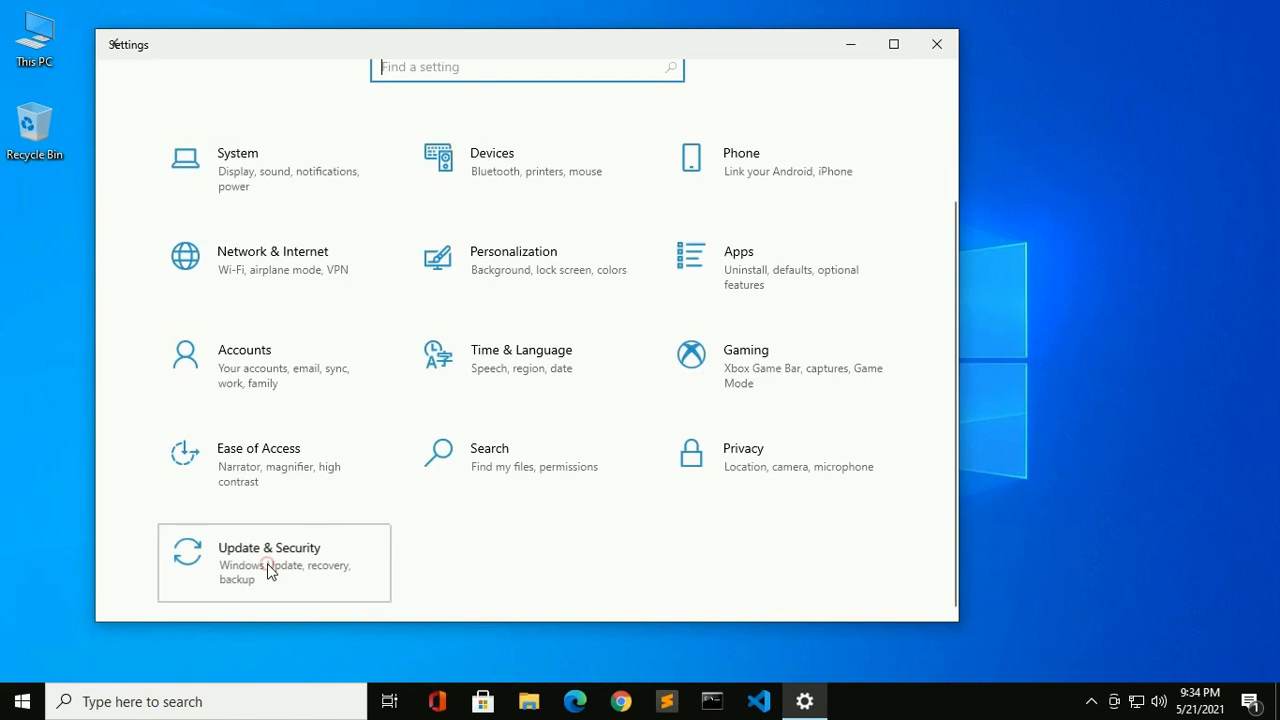
Step: Retry the update check under Update & Security and highlight the service-not-running error
{"action": "left_click", "coordinate": [273, 562]}
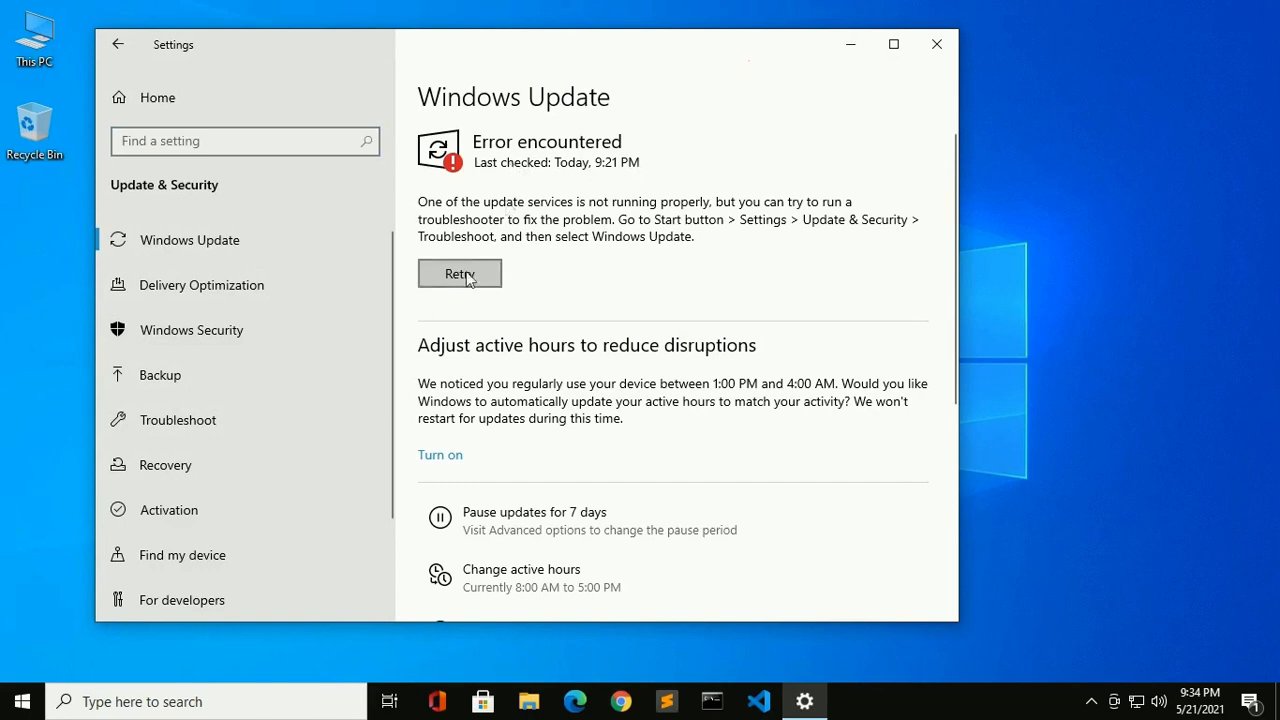
{"action": "left_click", "coordinate": [459, 273]}
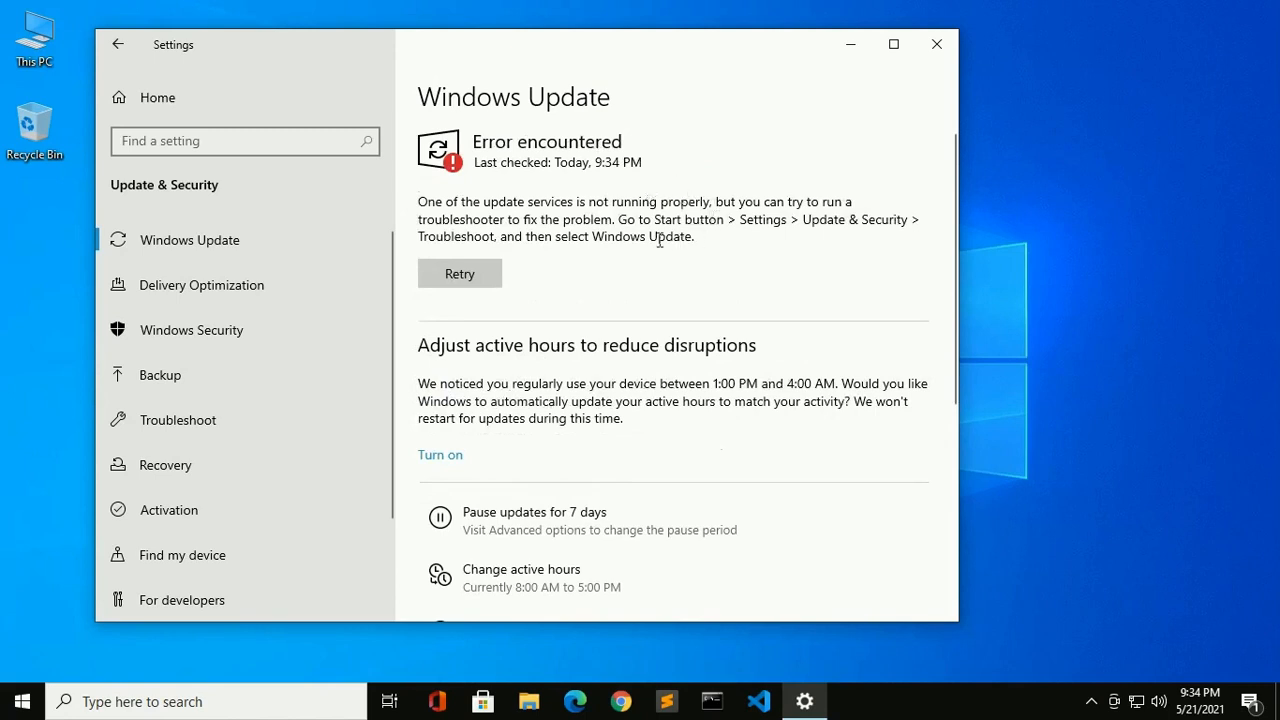
{"action": "mouse_move", "coordinate": [673, 170]}
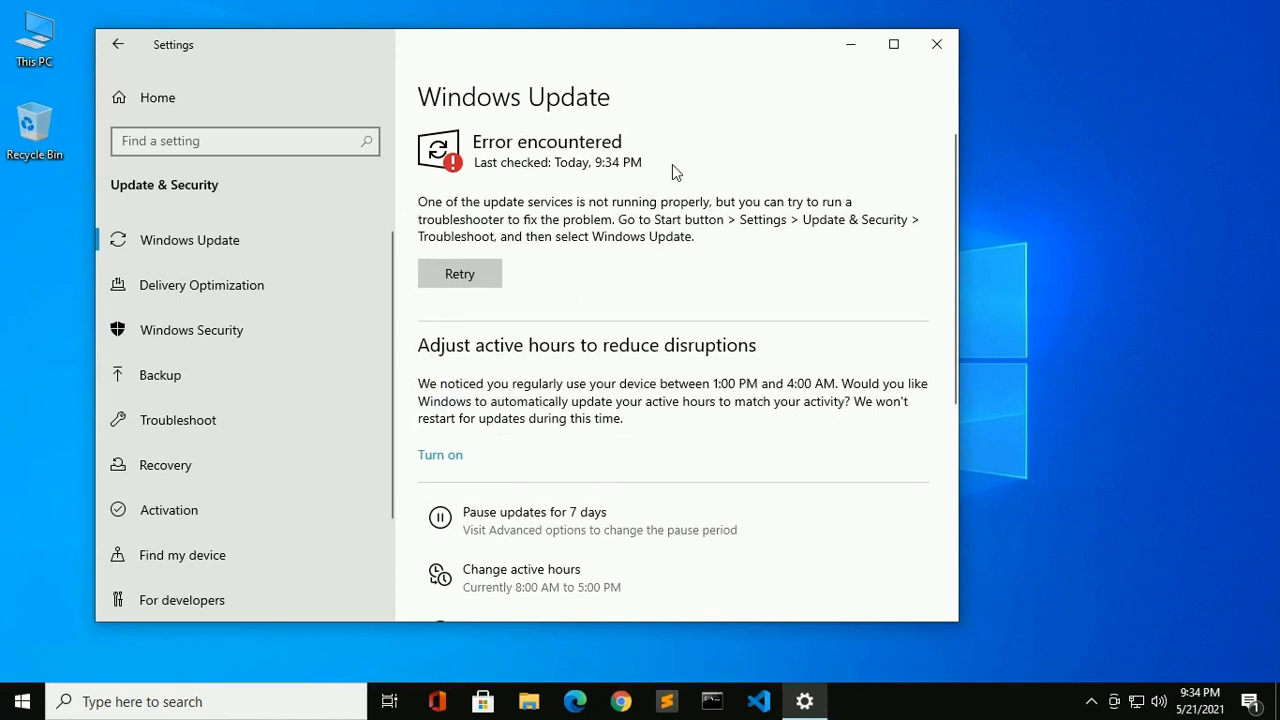
{"action": "left_click_drag", "start_coordinate": [418, 201], "coordinate": [710, 201]}
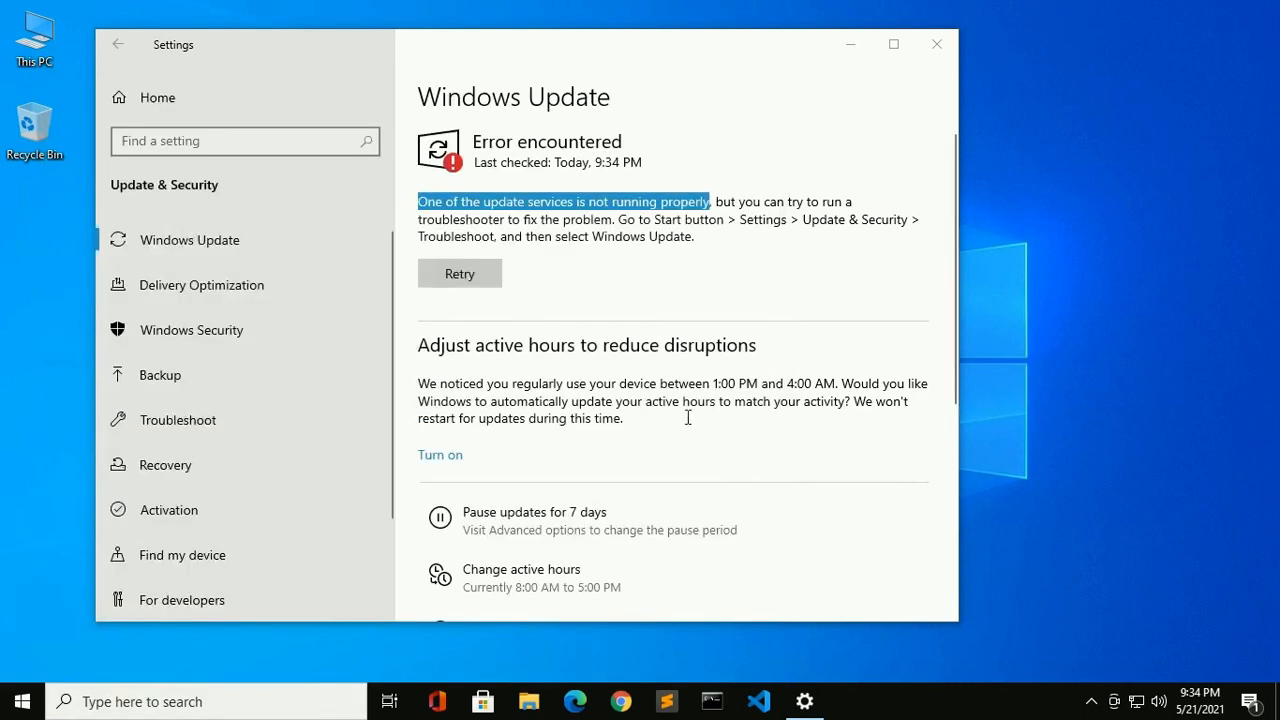
{"action": "mouse_move", "coordinate": [785, 328]}
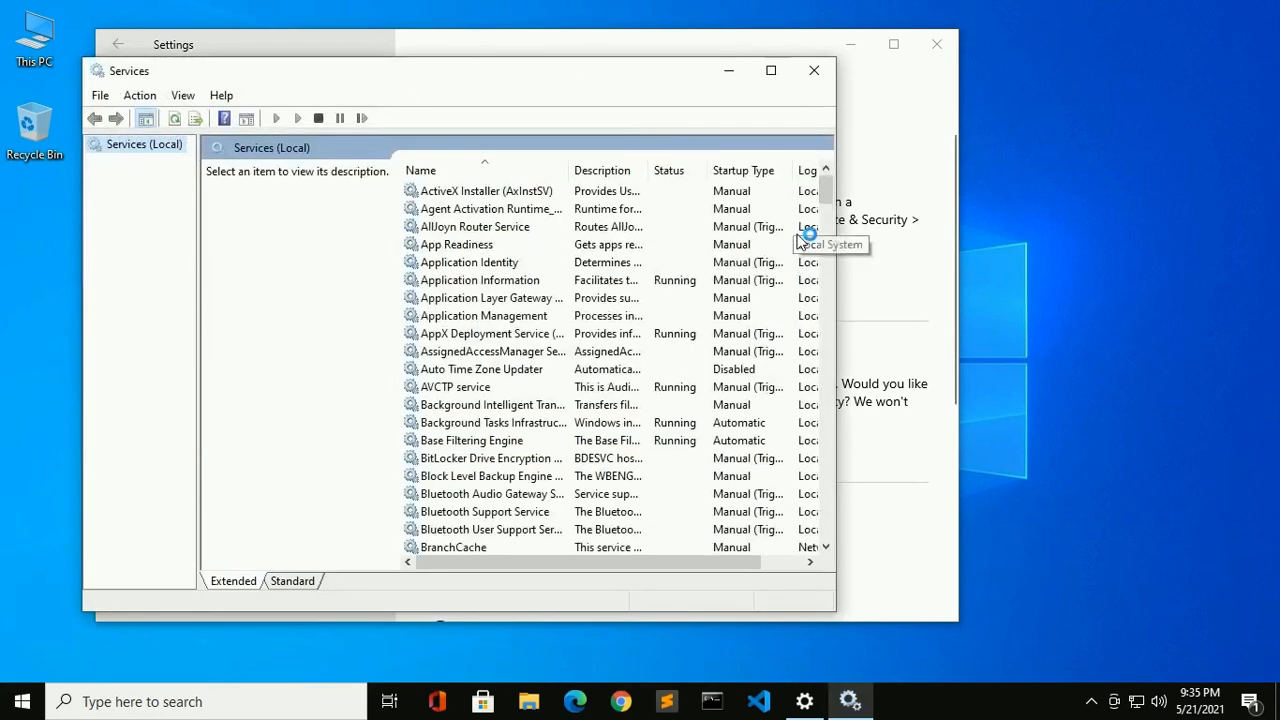
Step: Maximise Services and locate the Disabled Windows Update service, bringing up its context menu
{"action": "left_click", "coordinate": [770, 70]}
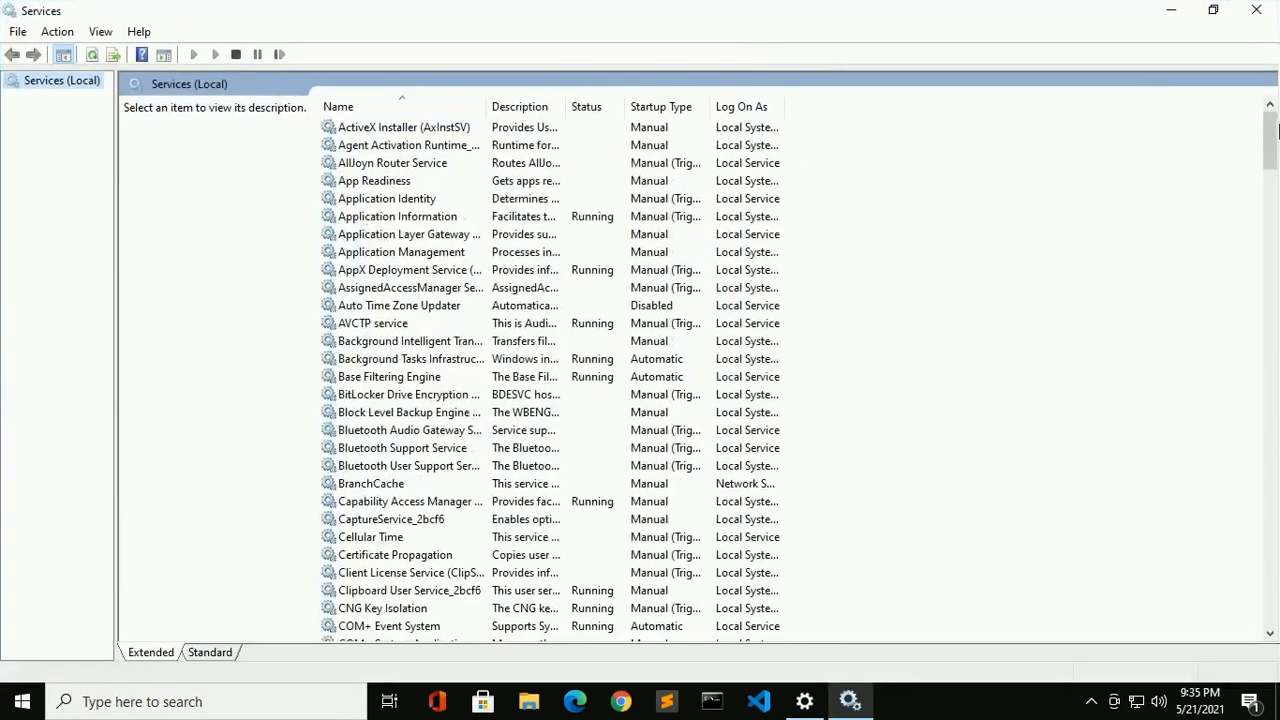
{"action": "scroll", "scroll_direction": "down", "scroll_amount": 3}
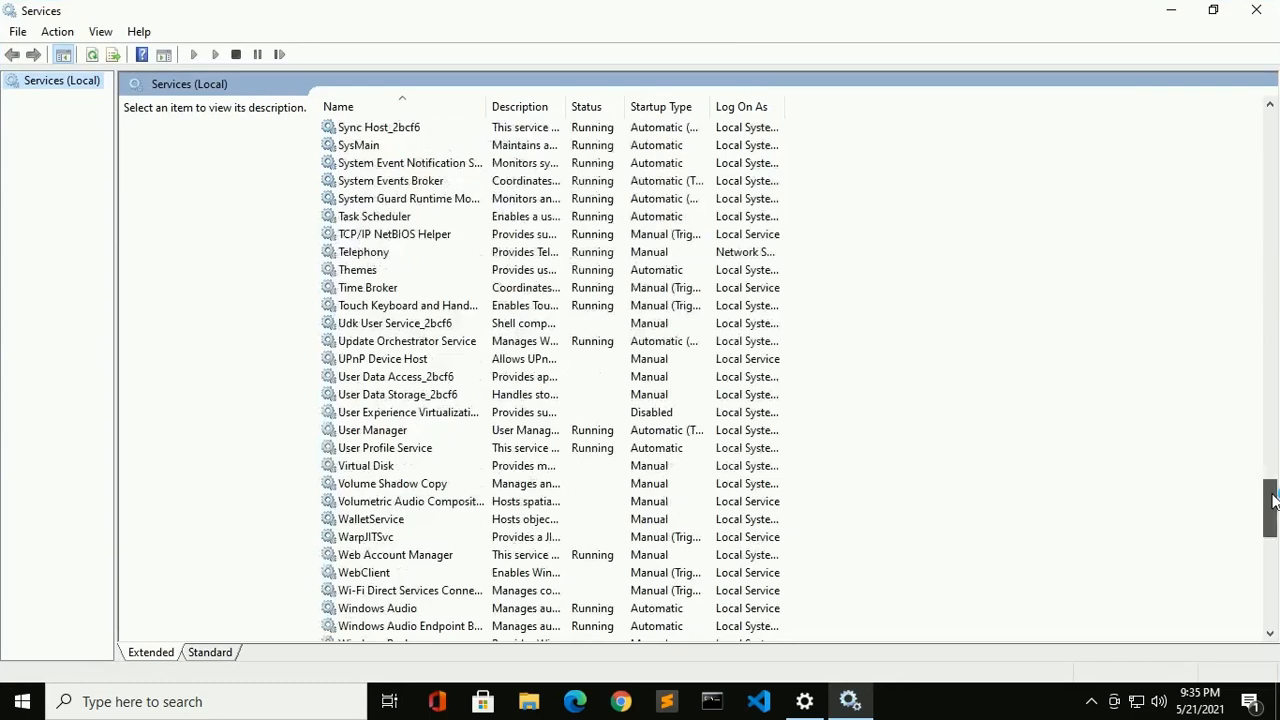
{"action": "scroll", "scroll_direction": "down", "scroll_amount": 3}
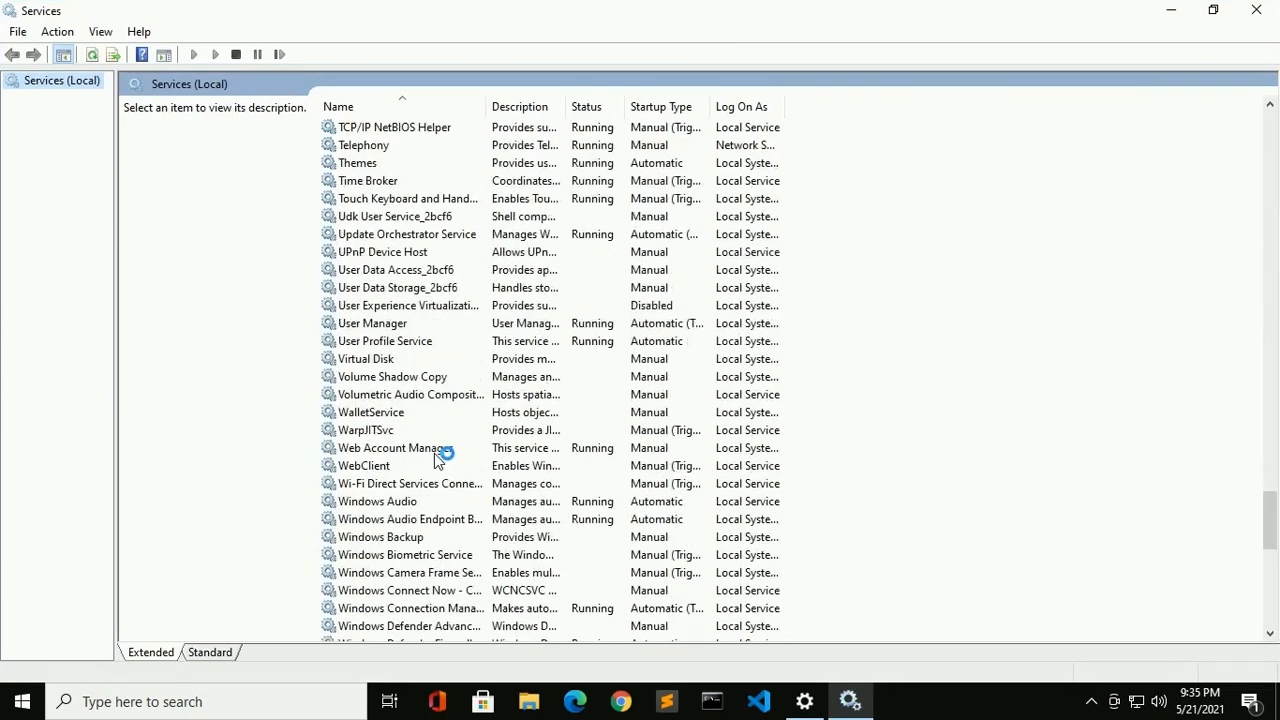
{"action": "scroll", "scroll_direction": "down", "scroll_amount": 3}
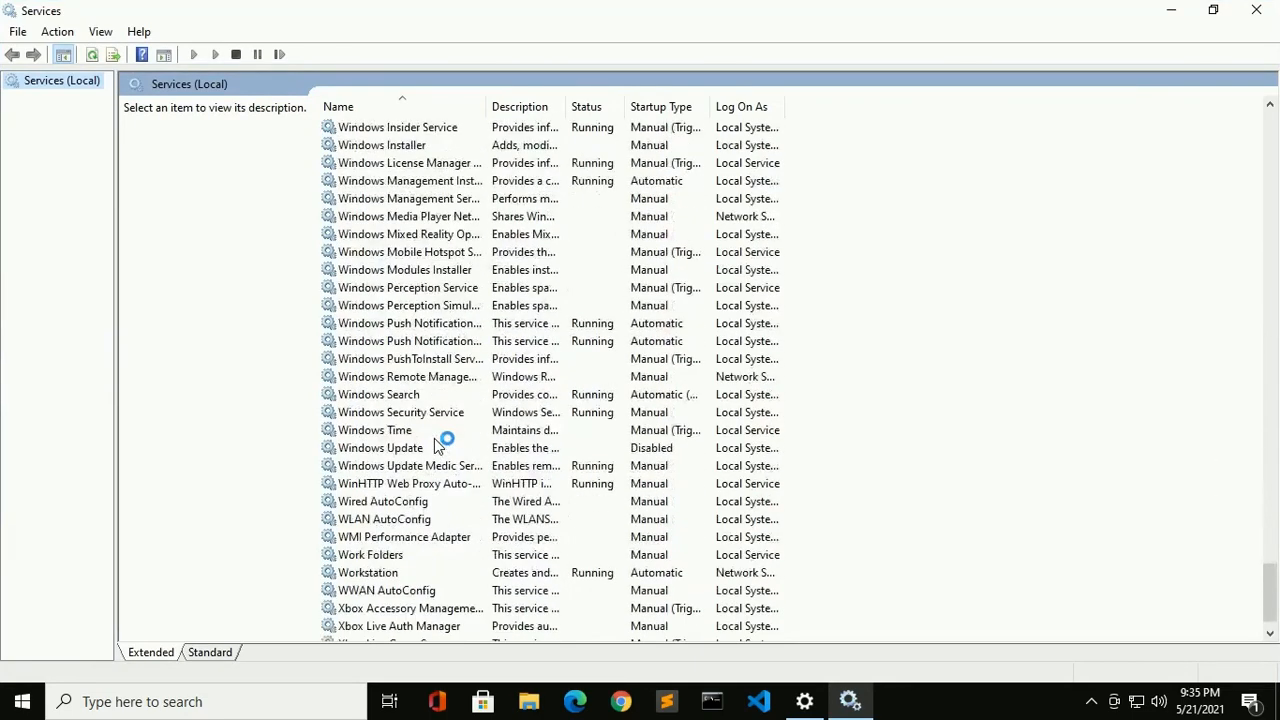
{"action": "scroll", "scroll_direction": "up", "scroll_amount": 3}
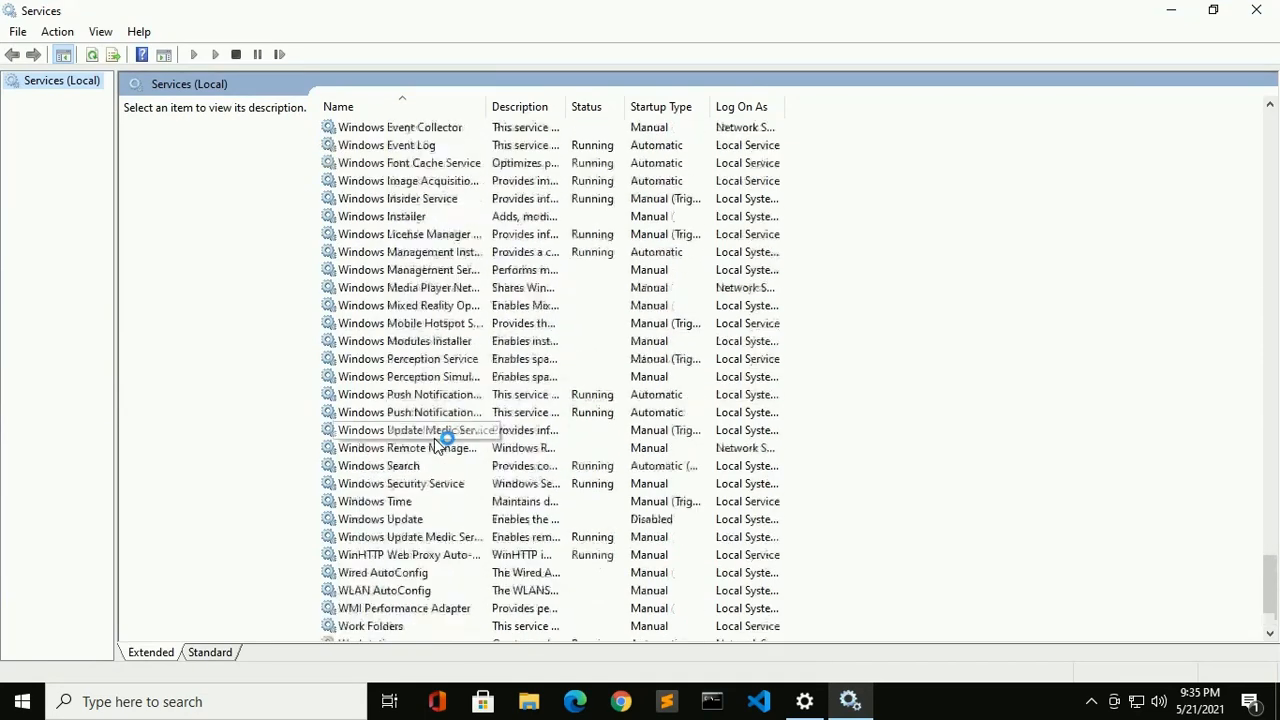
{"action": "scroll", "scroll_direction": "up", "scroll_amount": 3}
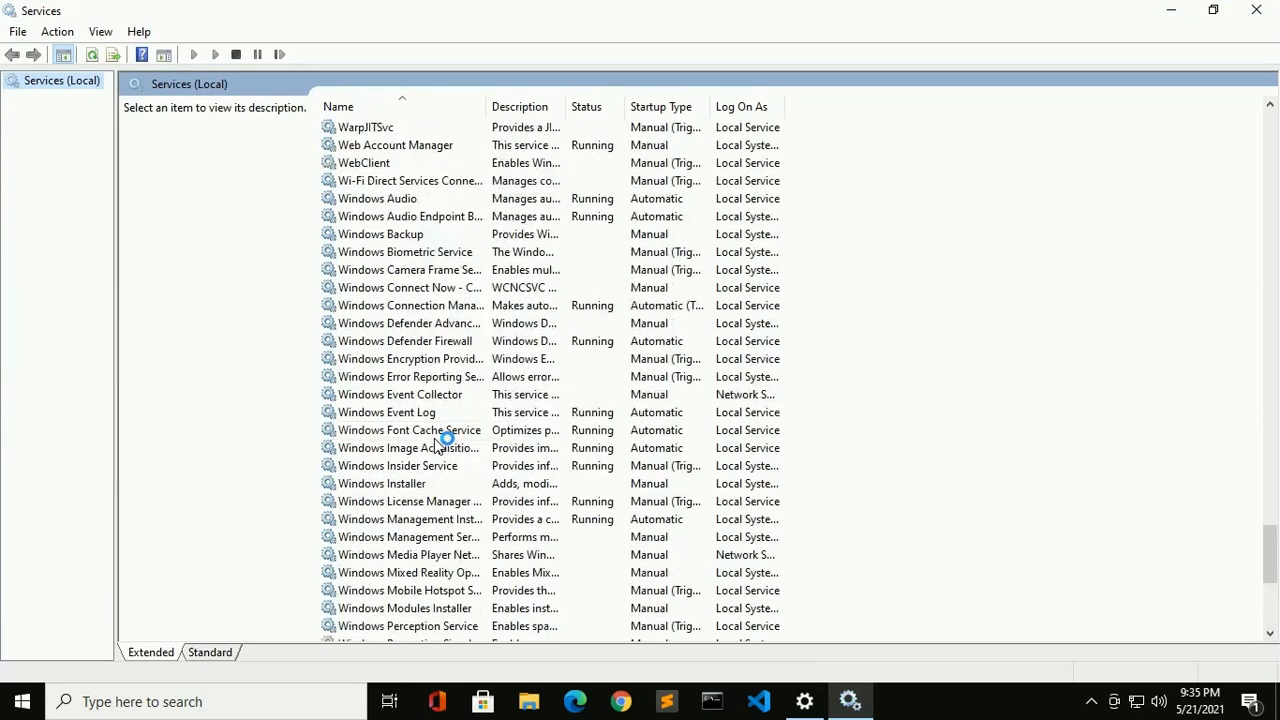
{"action": "scroll", "scroll_direction": "down", "scroll_amount": 3}
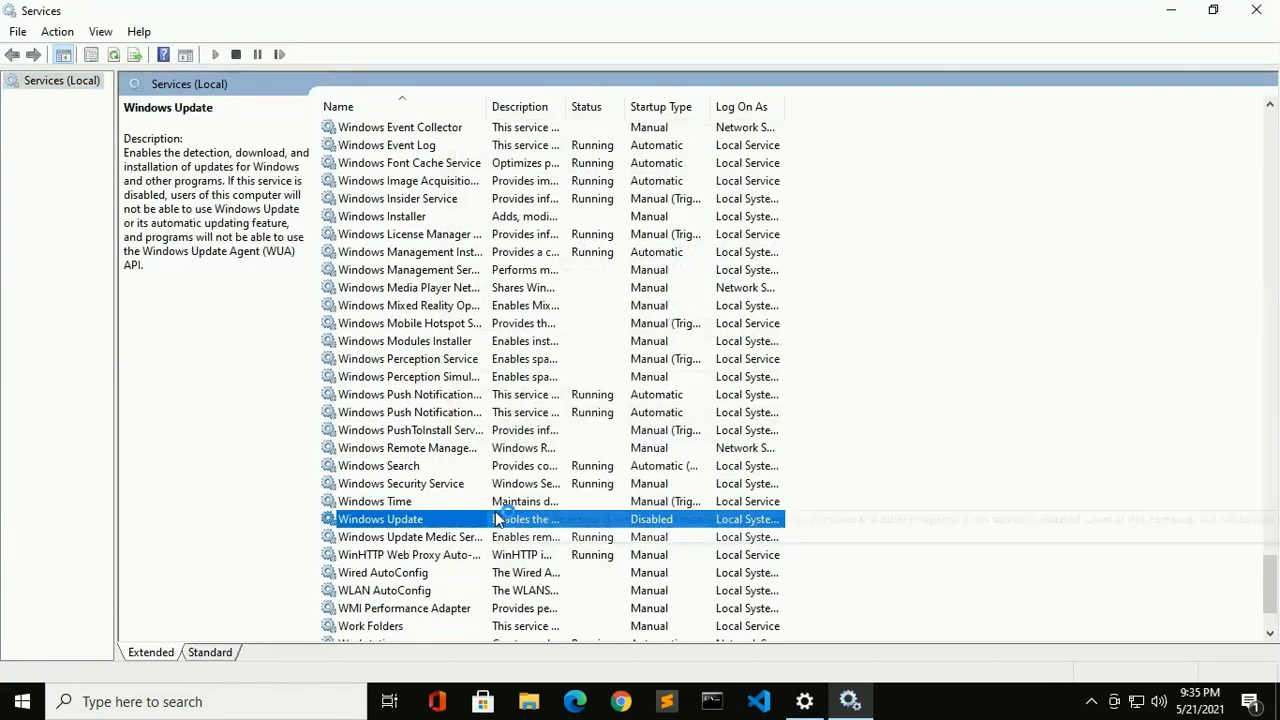
{"action": "right_click", "coordinate": [380, 518]}
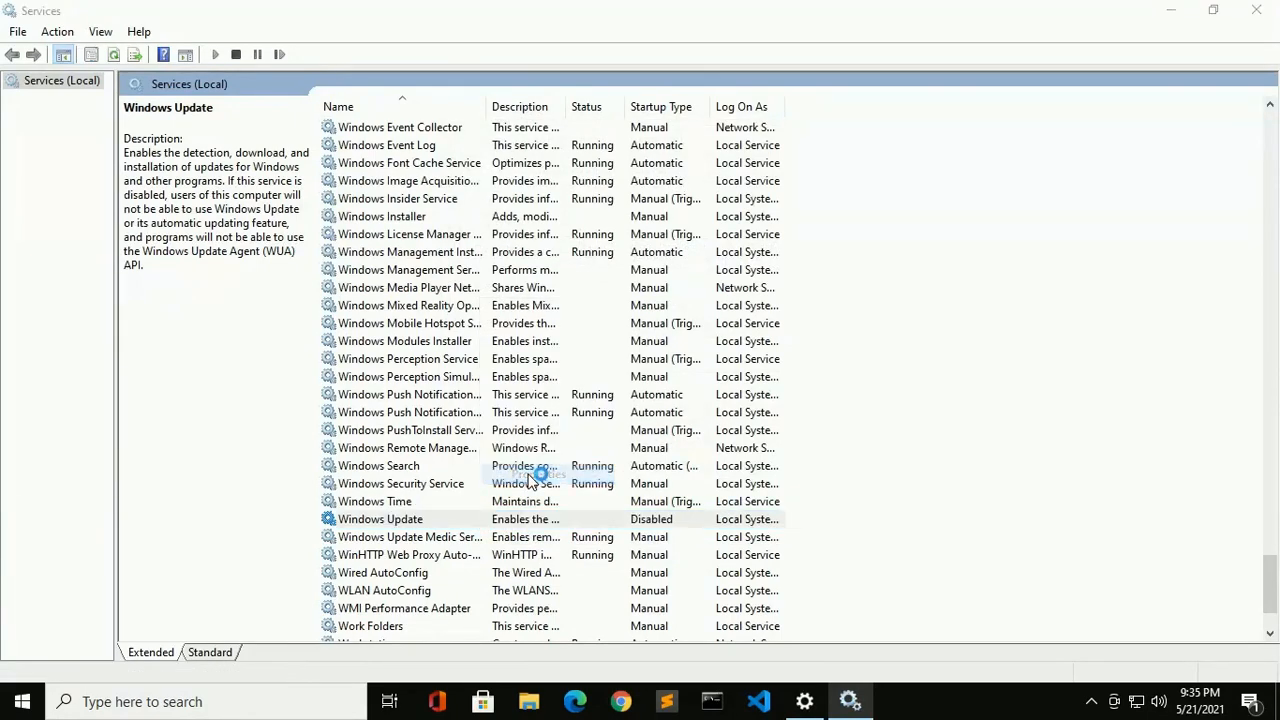
Step: Set Windows Update's startup type to Automatic in its properties dialog
{"action": "double_click", "coordinate": [380, 518]}
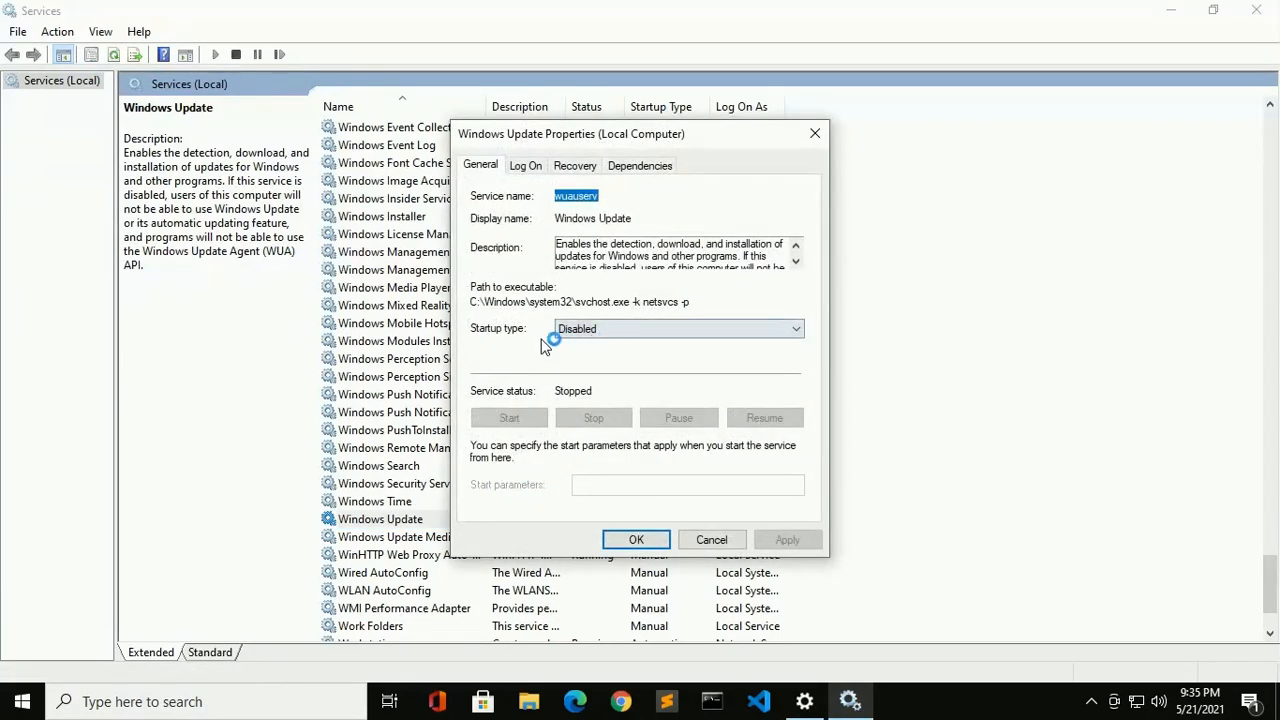
{"action": "left_click", "coordinate": [795, 328]}
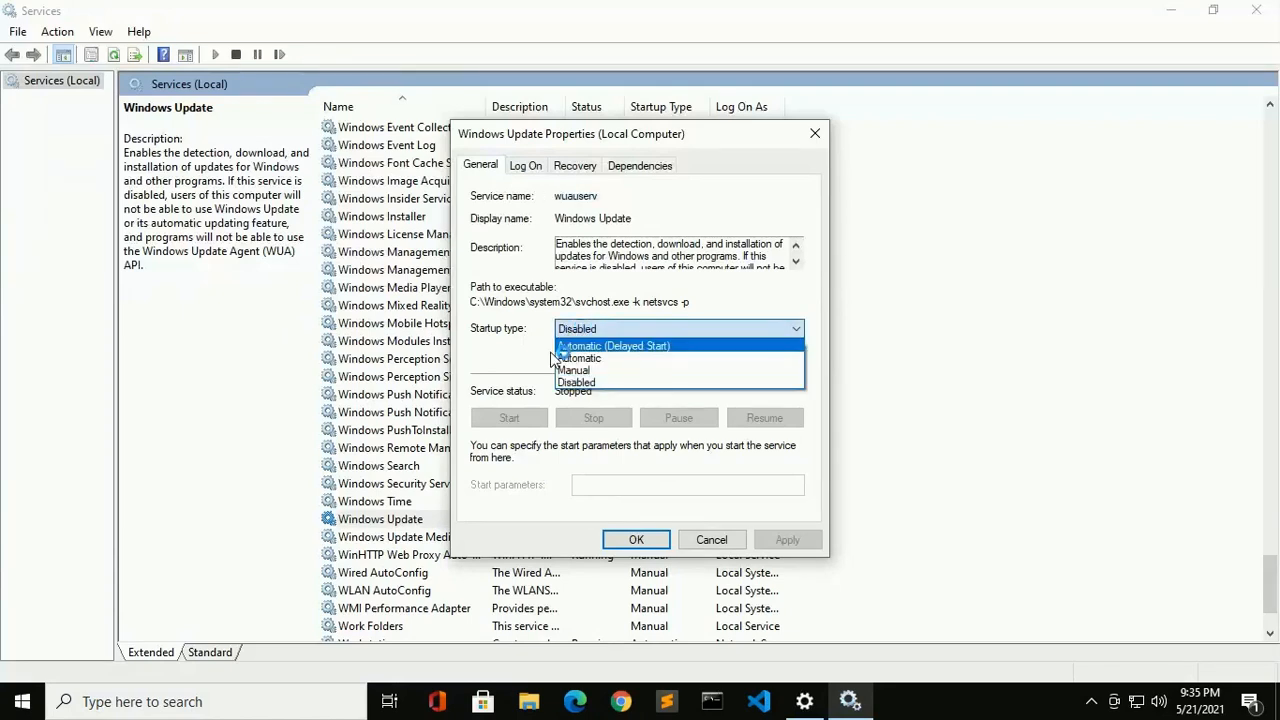
{"action": "mouse_move", "coordinate": [600, 358]}
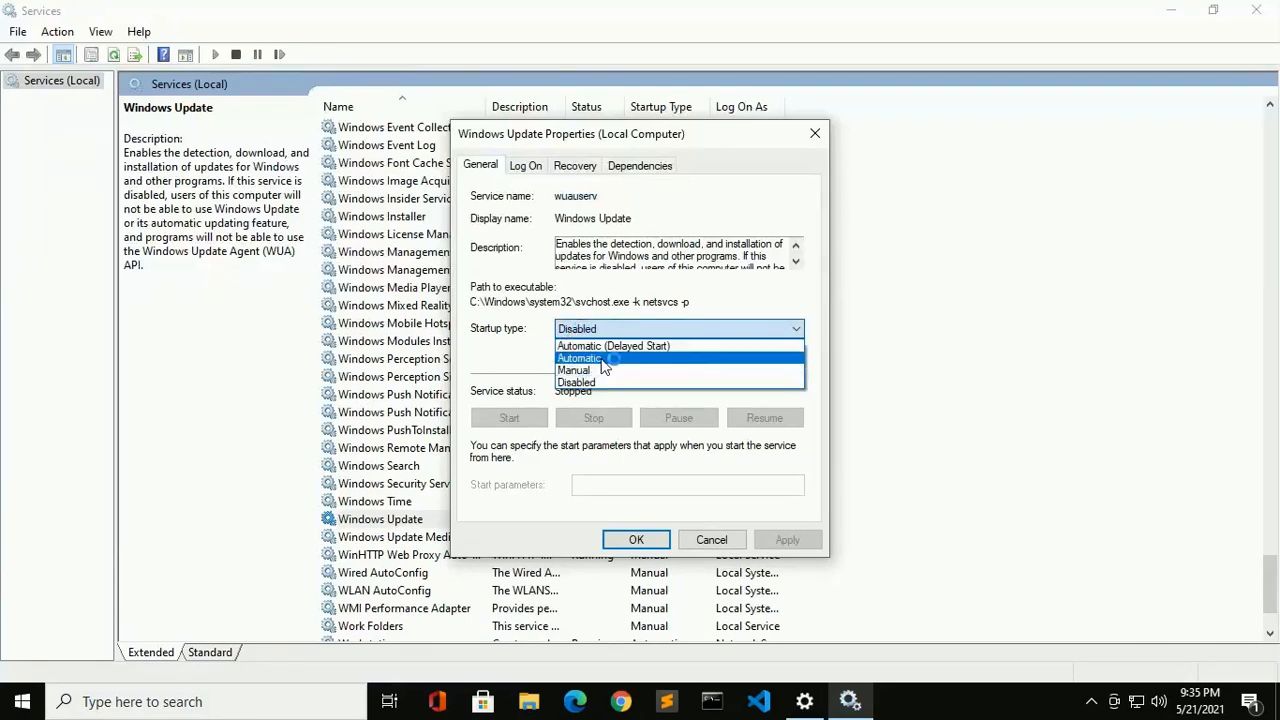
{"action": "mouse_move", "coordinate": [575, 370]}
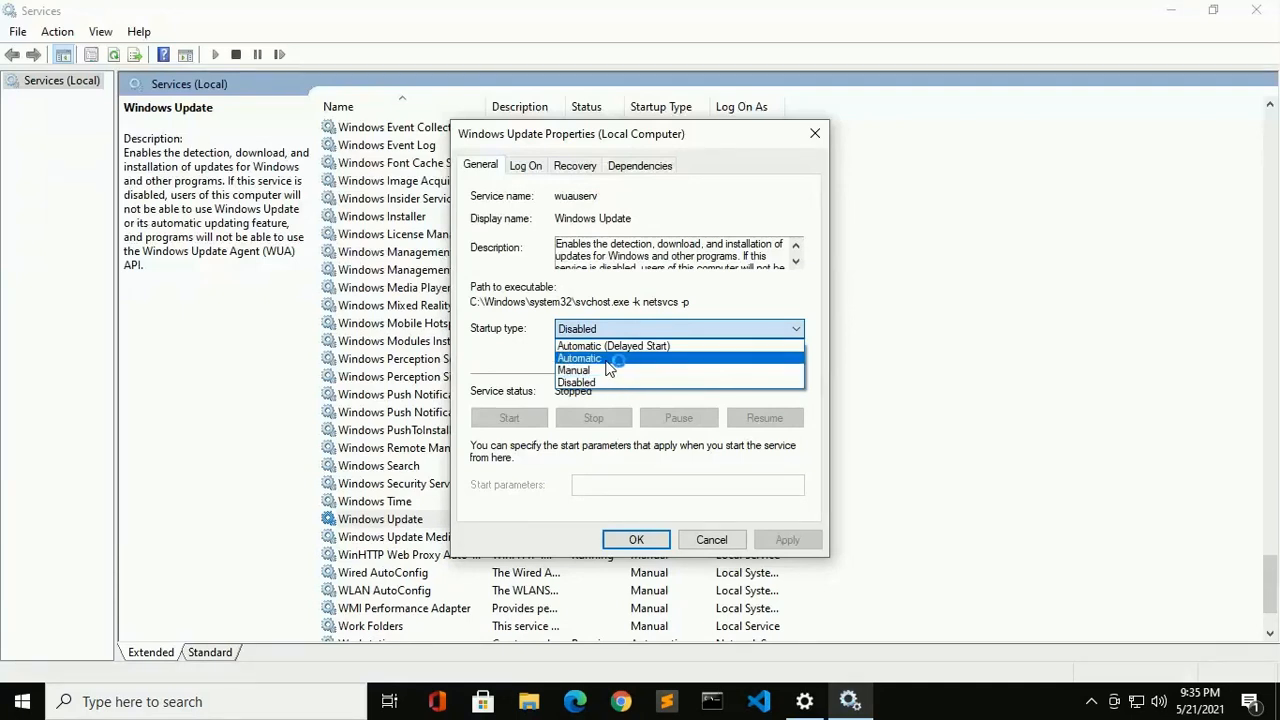
{"action": "left_click", "coordinate": [578, 358]}
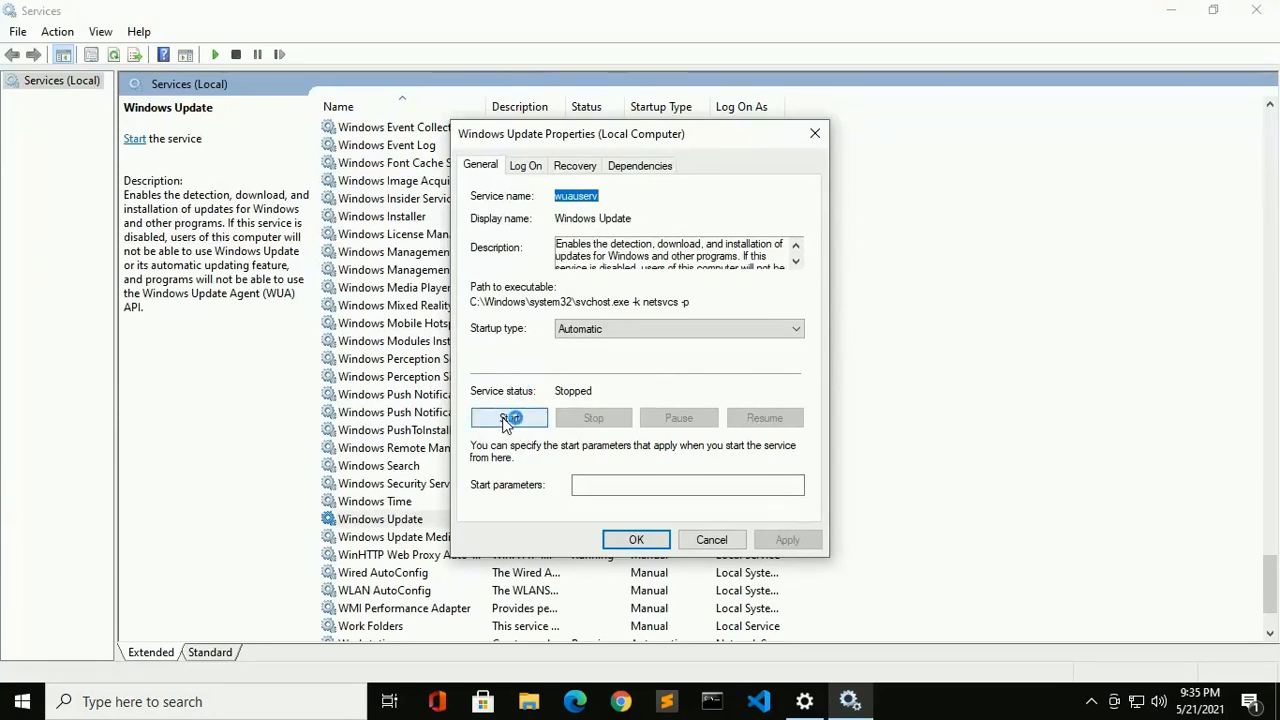
Step: Start the Windows Update service until Running and confirm with OK
{"action": "left_click", "coordinate": [509, 417]}
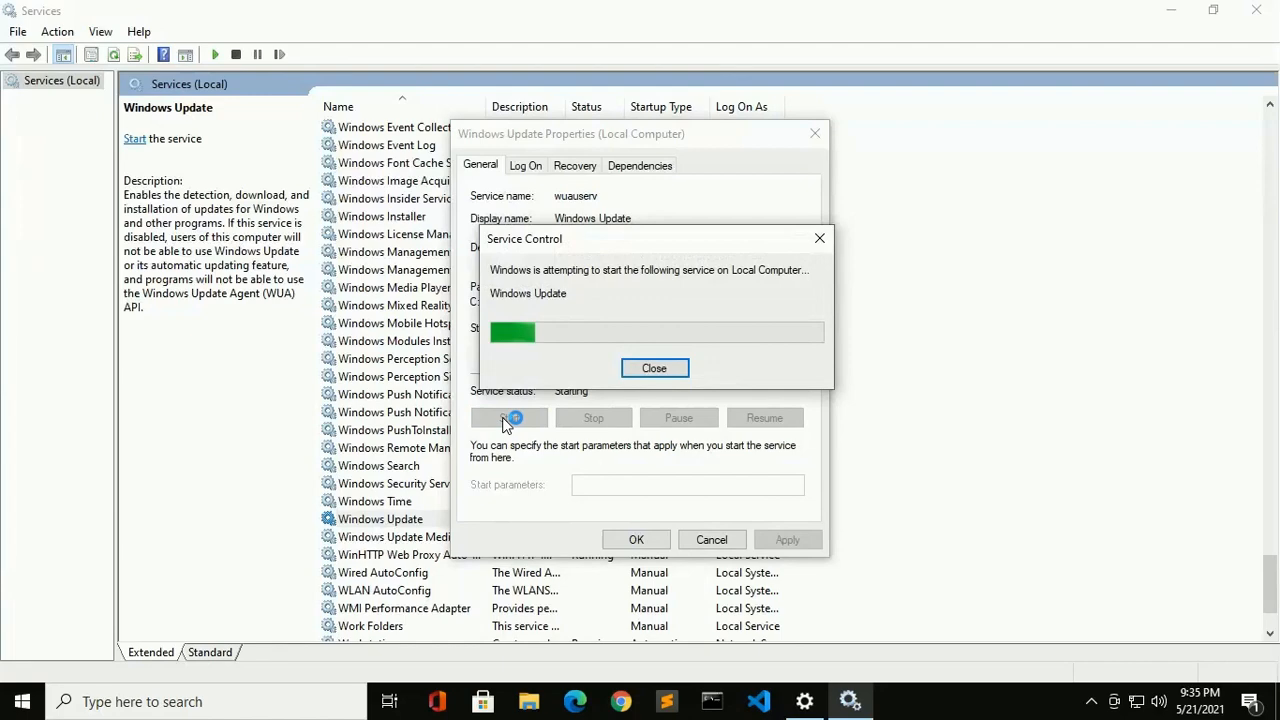
{"action": "left_click", "coordinate": [654, 368]}
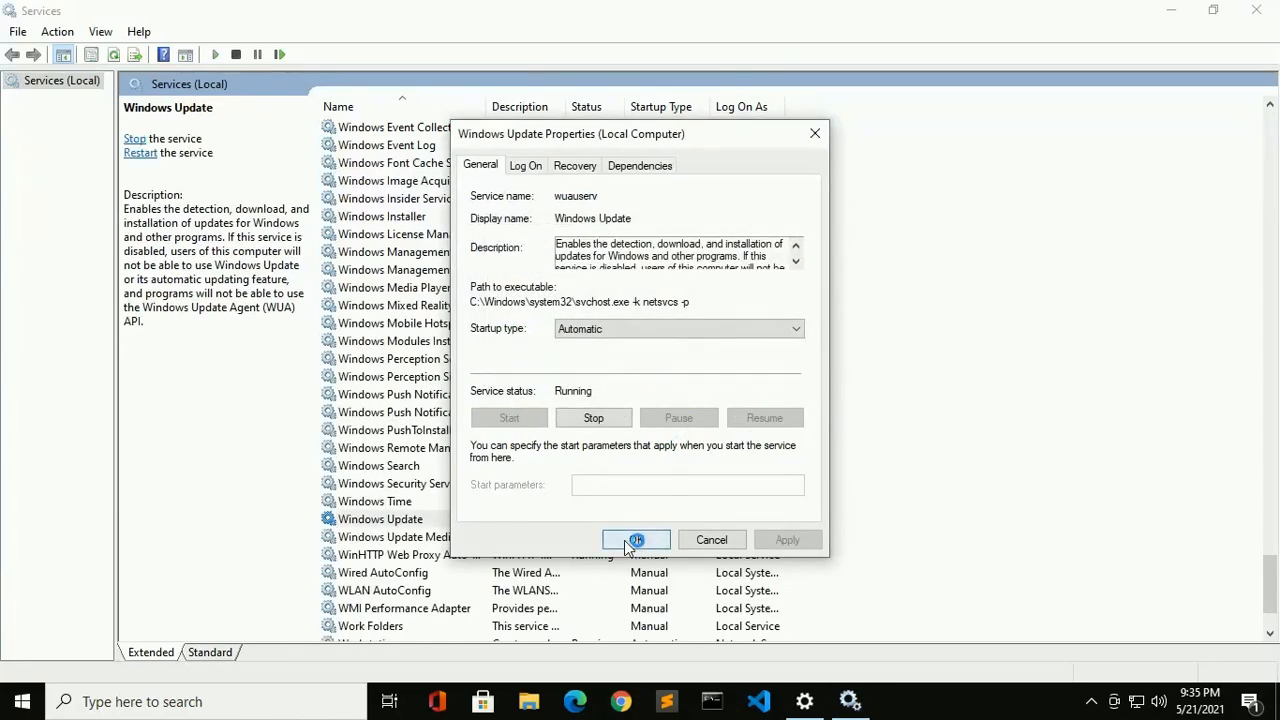
{"action": "left_click", "coordinate": [636, 540]}
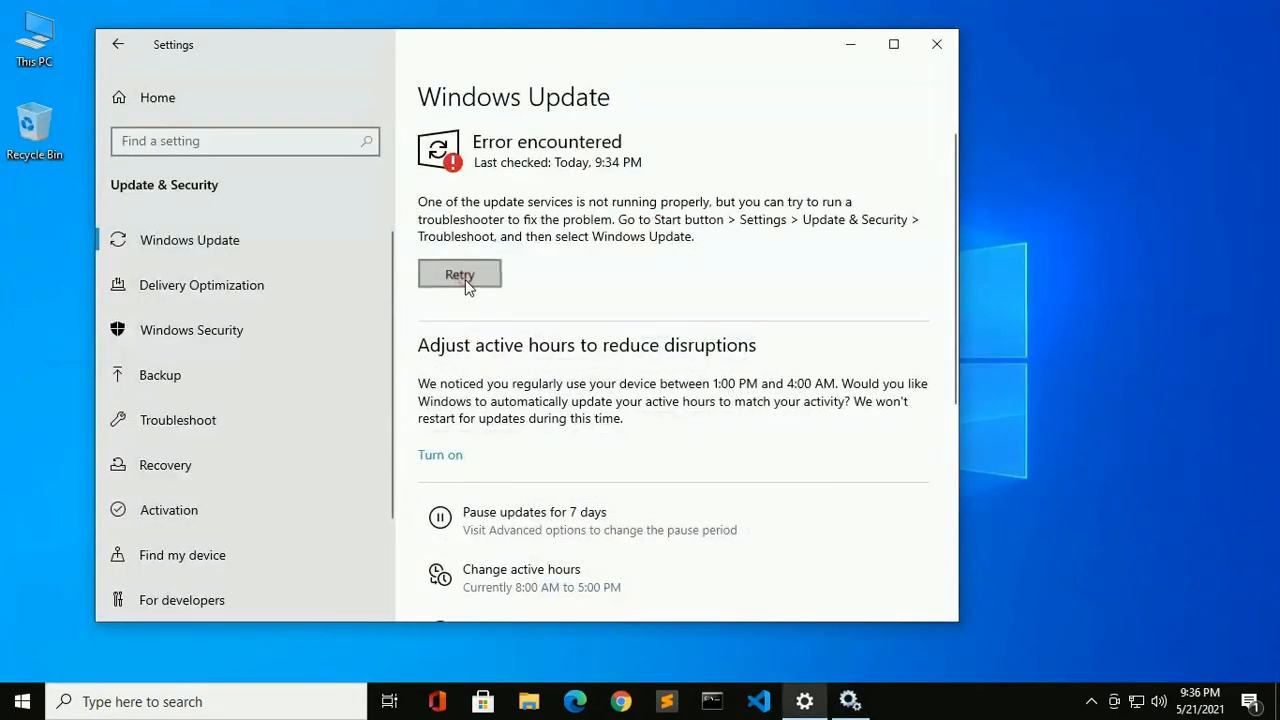
Step: Retry on the Windows Update page so it begins checking for updates
{"action": "left_click", "coordinate": [459, 274]}
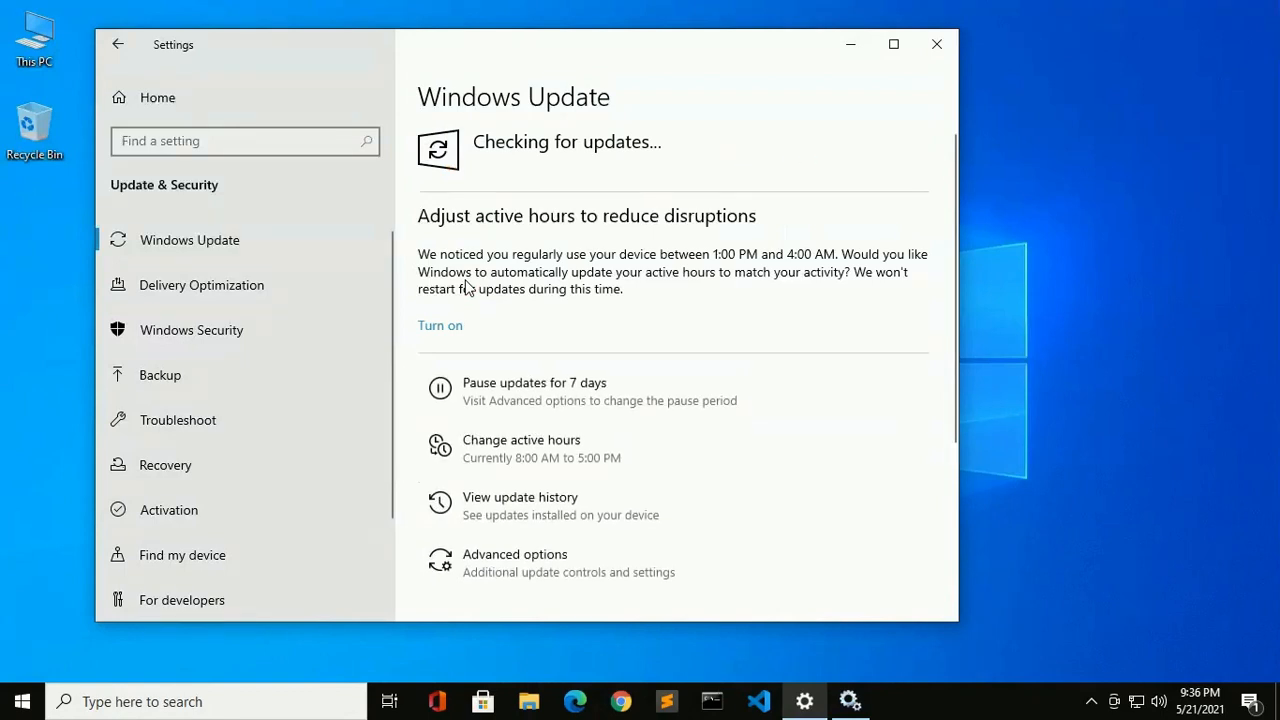